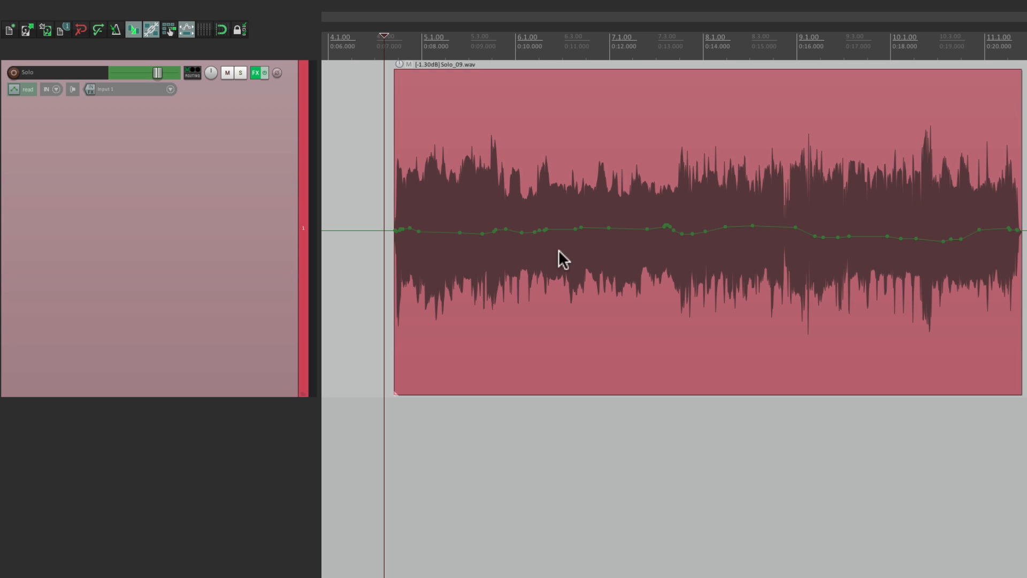
mouse_move(663, 274)
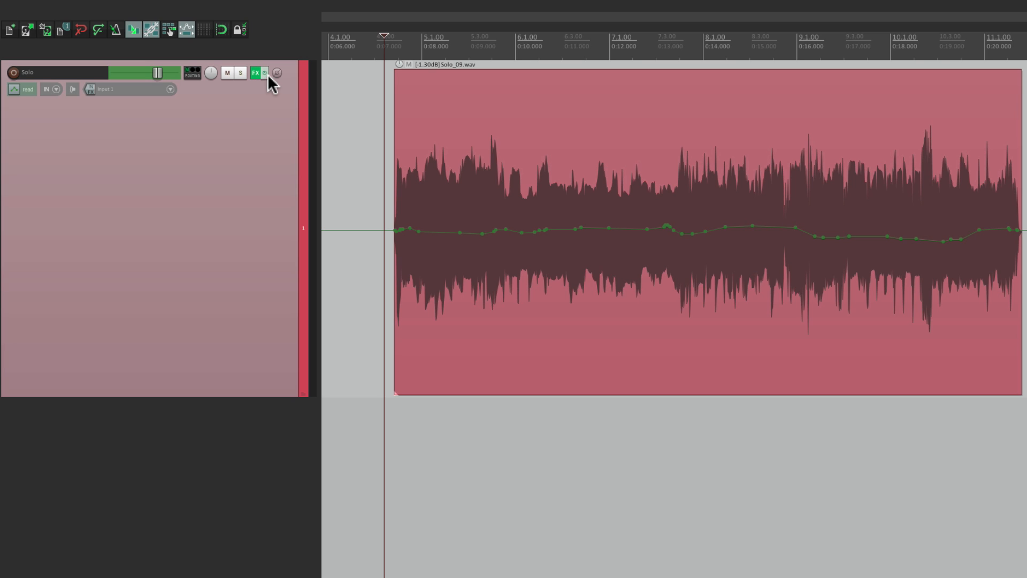
Check Solo's effects (bypass toggle, ReaDelay, ReaVerb), then render it to a stereo stem, muting the original.
left_click(255, 72)
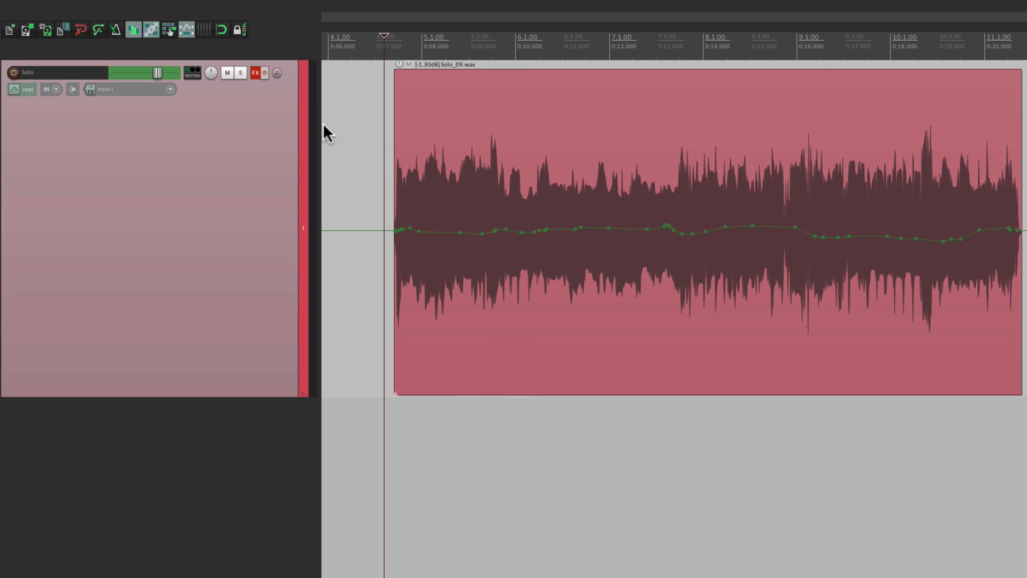
left_click(255, 72)
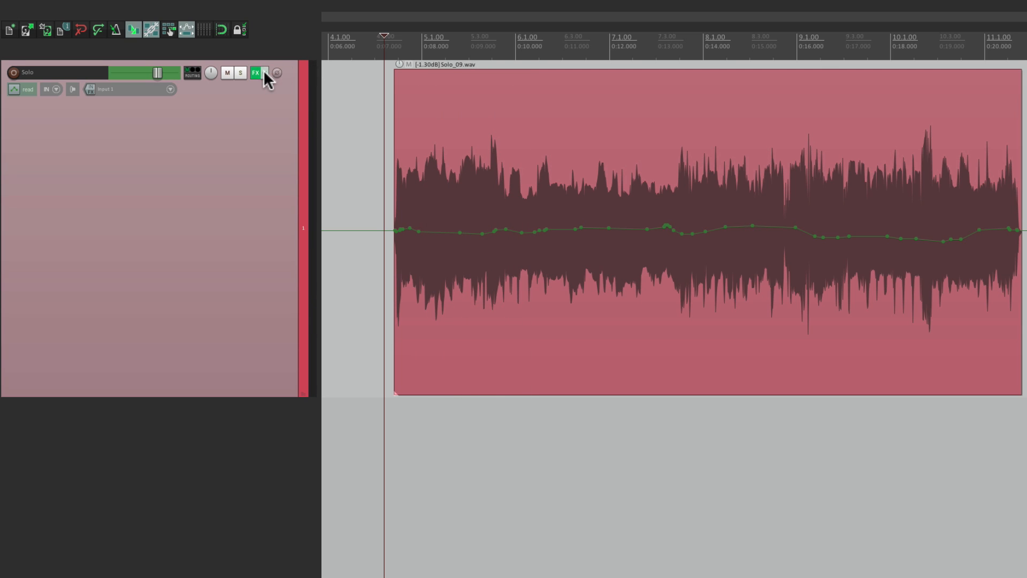
left_click(256, 73)
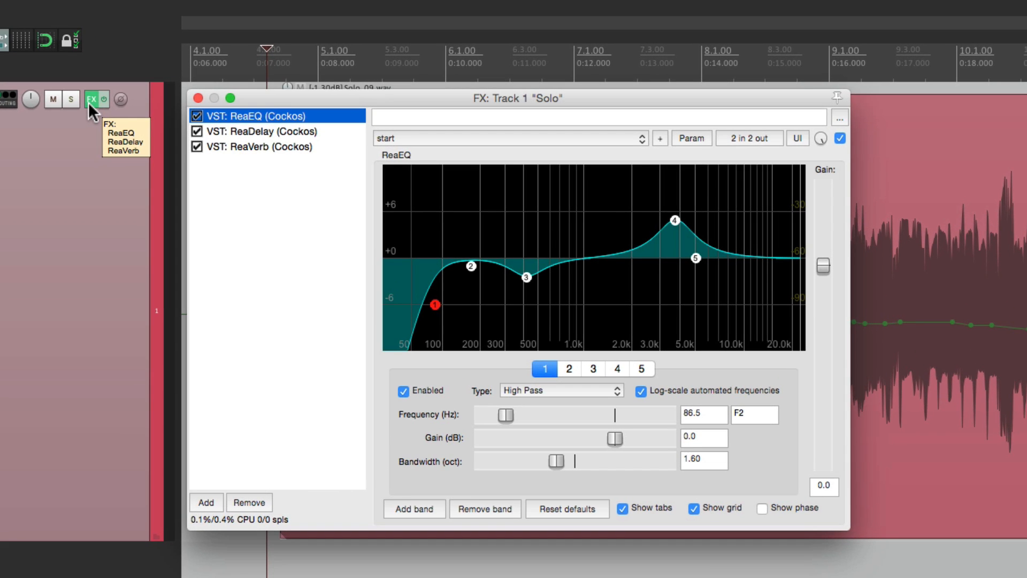
mouse_move(592, 275)
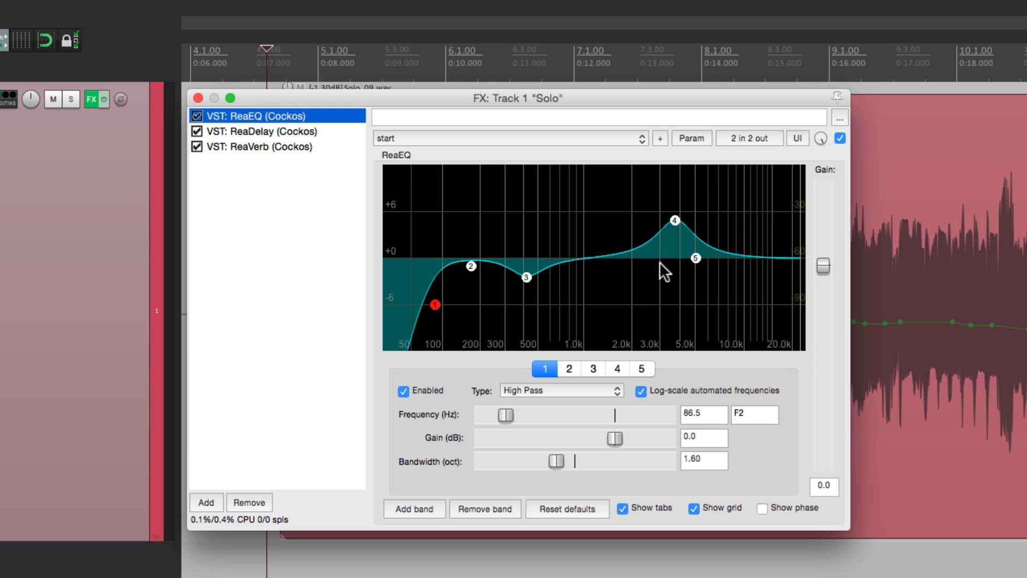
left_click(266, 131)
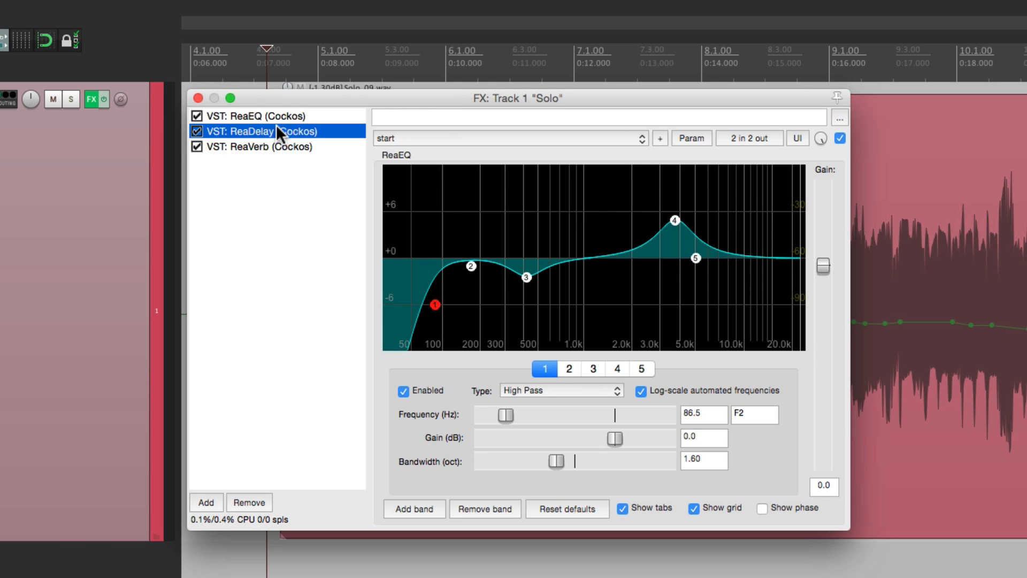
left_click(266, 146)
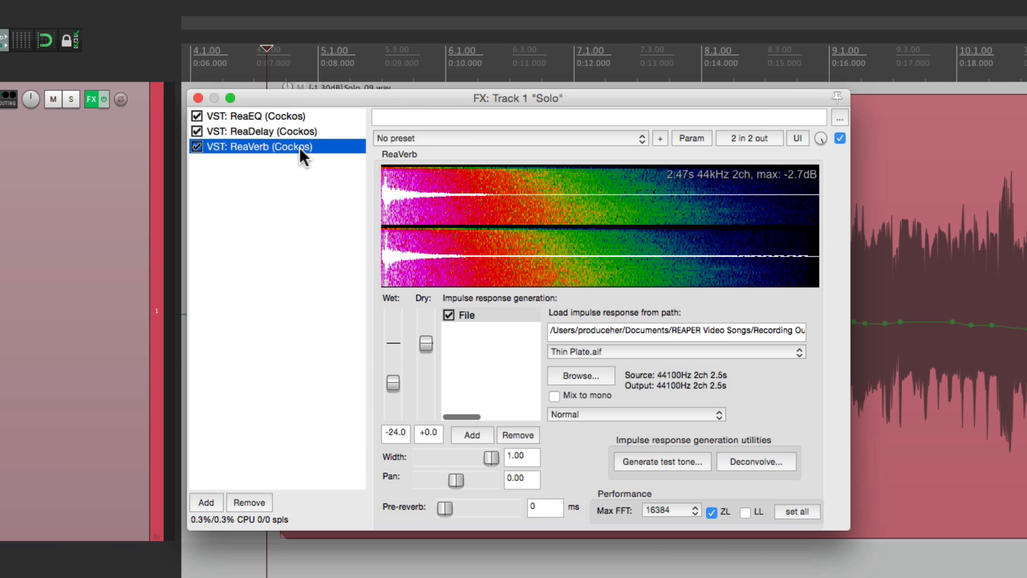
left_click(199, 99)
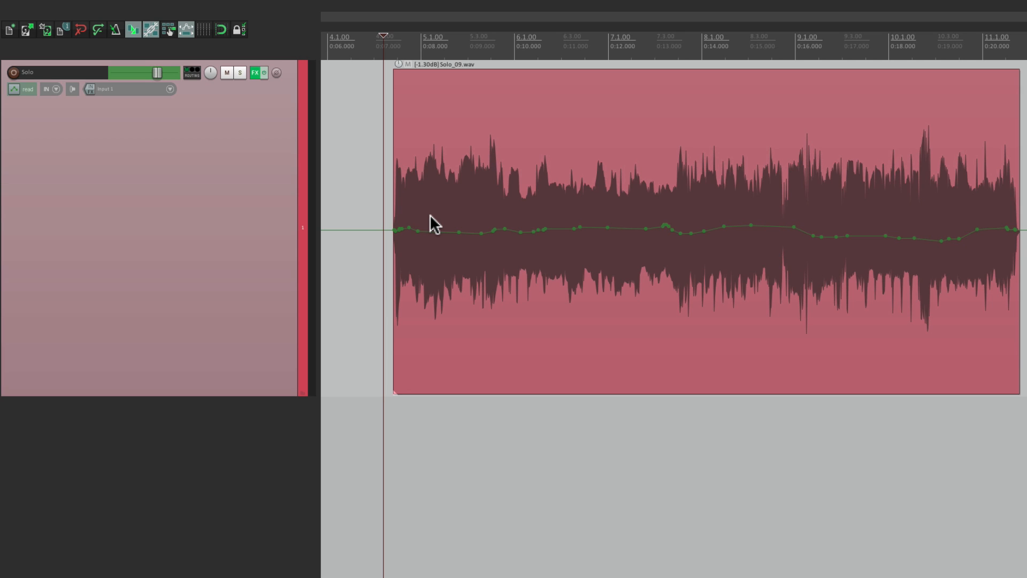
mouse_move(365, 159)
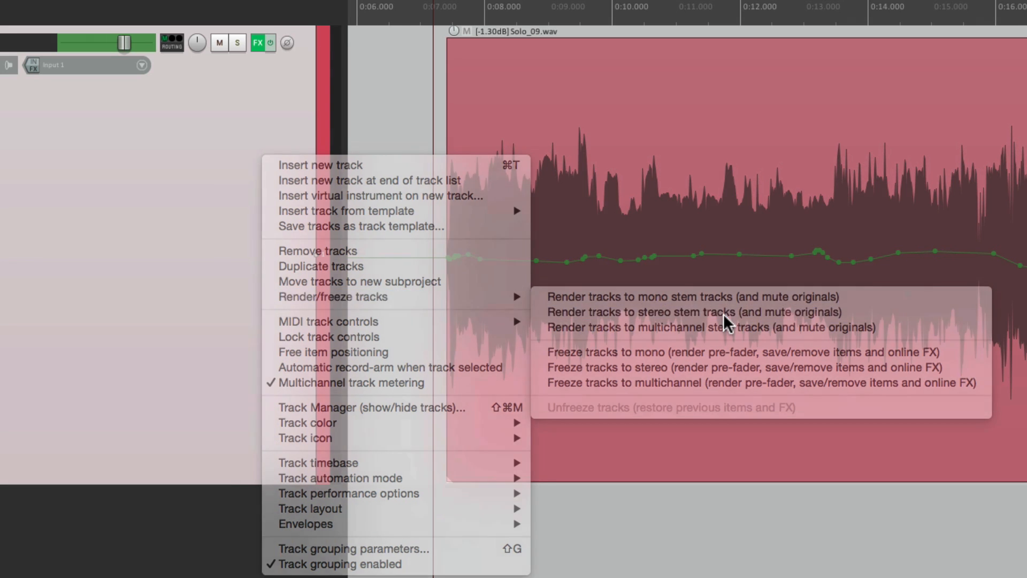
left_click(693, 312)
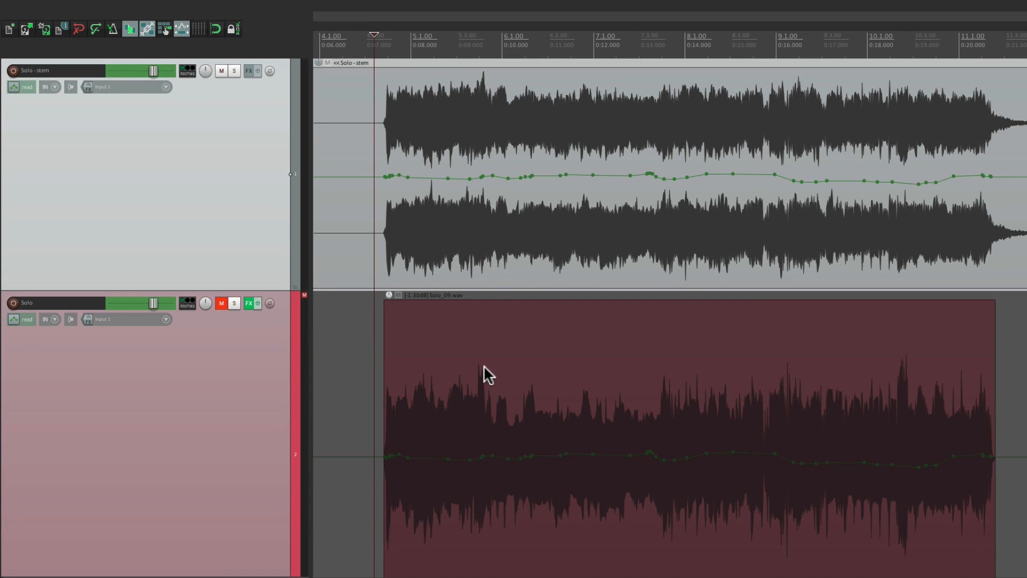
mouse_move(488, 210)
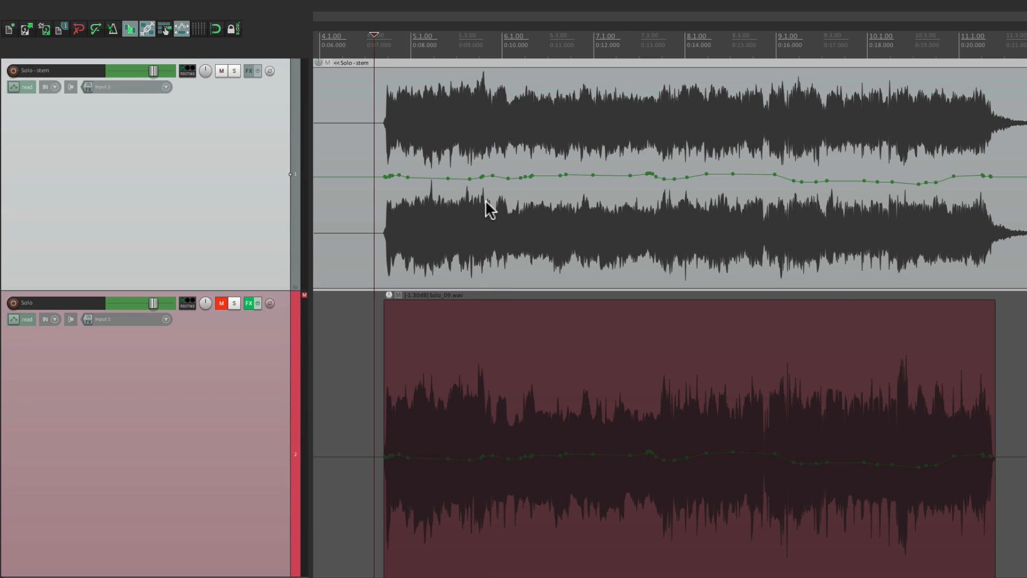
mouse_move(490, 165)
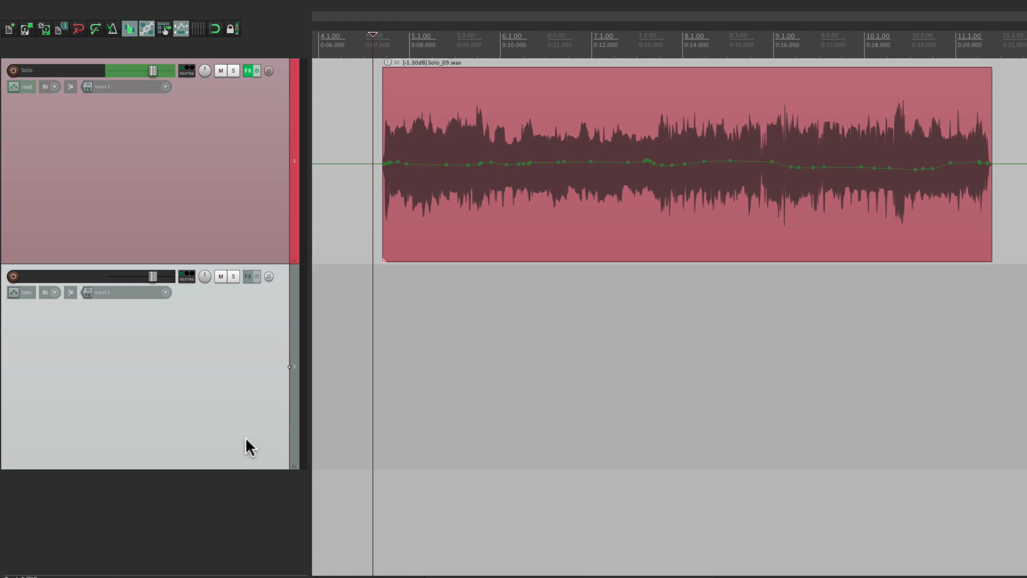
mouse_move(234, 82)
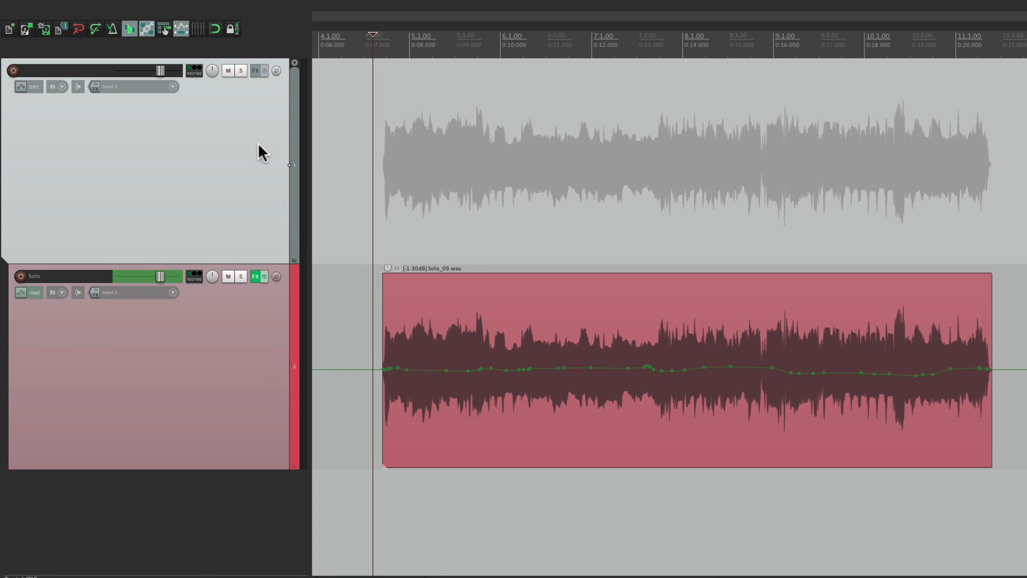
Render the new empty track to a '- stem' stereo stem track and play it back.
right_click(262, 151)
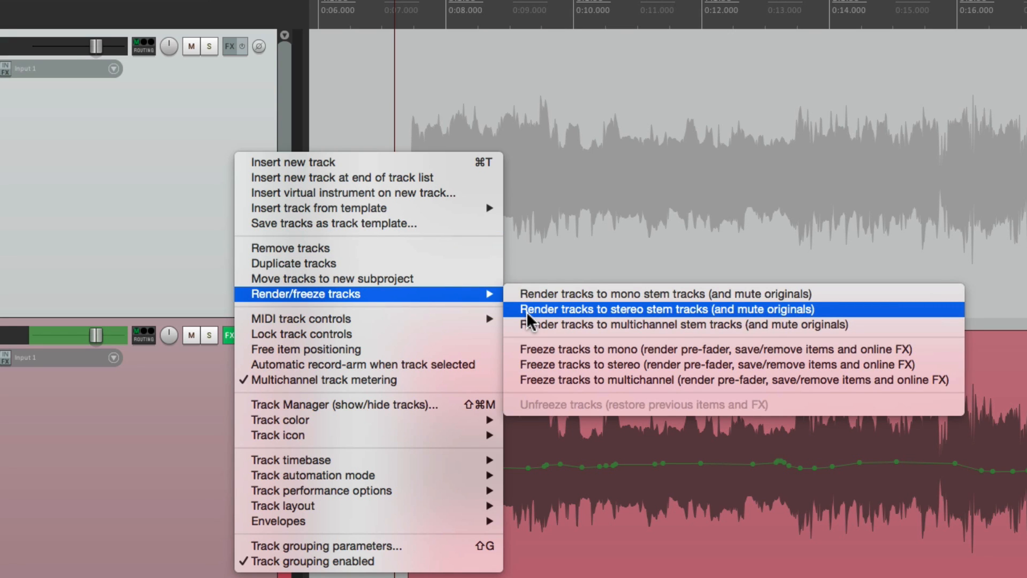
left_click(665, 309)
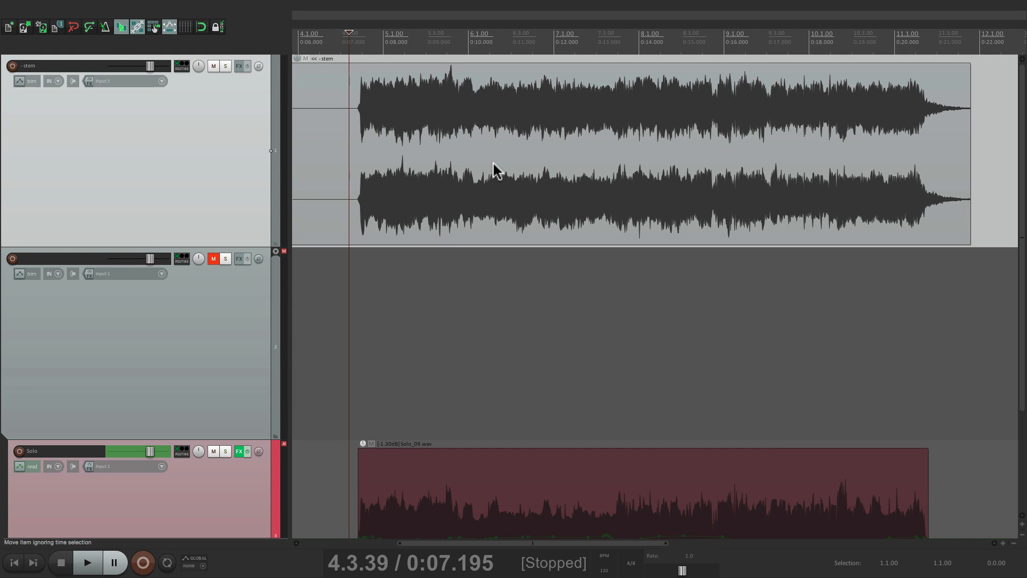
left_click(87, 562)
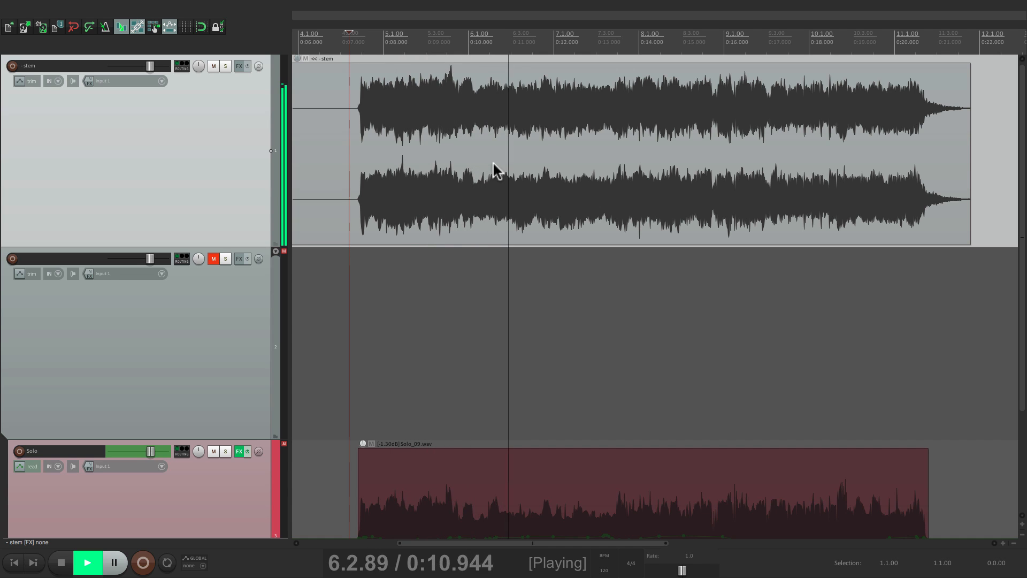
left_click(87, 563)
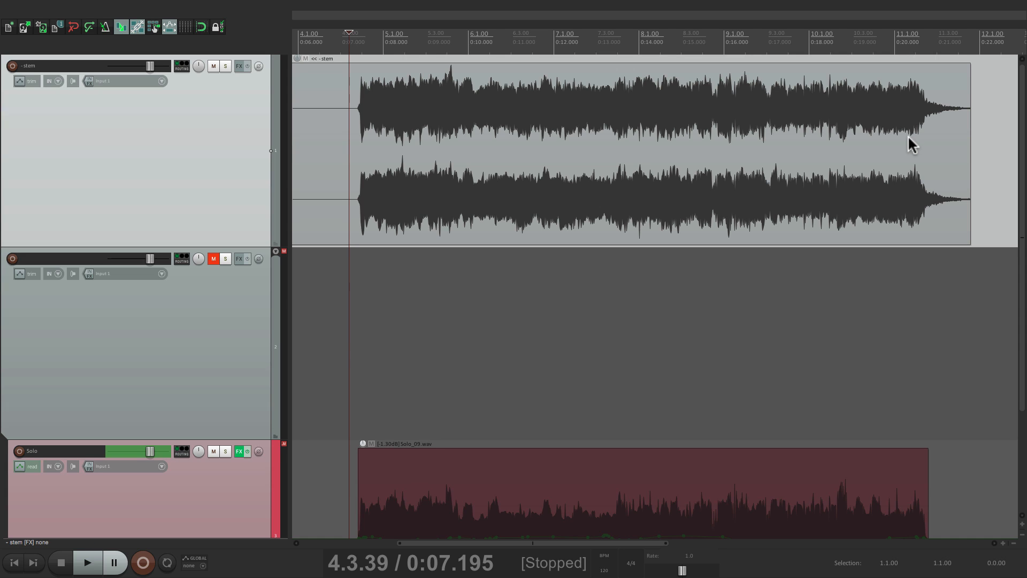
left_click(87, 562)
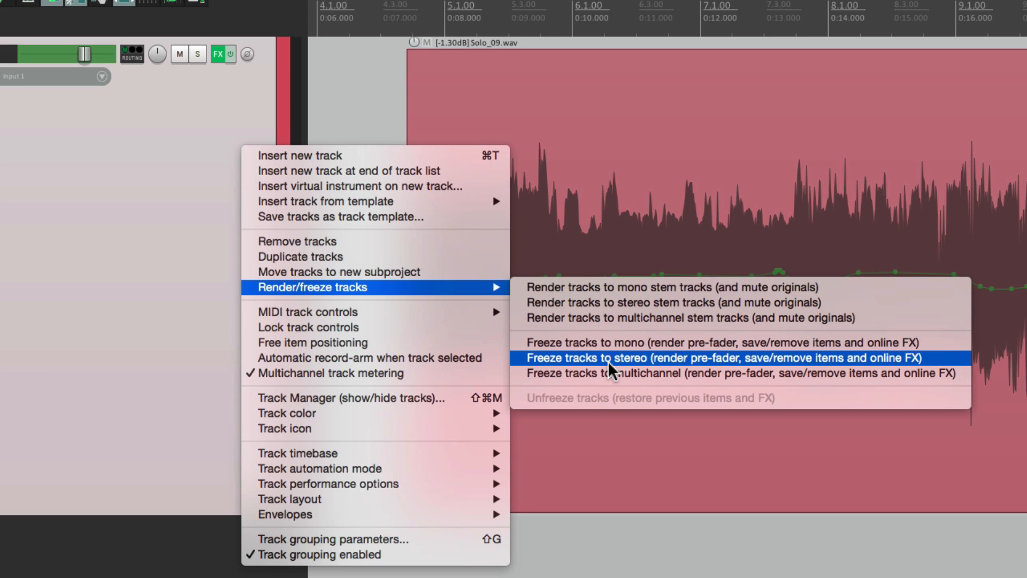
Freeze the Solo track to stereo as 'Solo_09.wav - freeze' and confirm its FX chain is empty.
left_click(720, 358)
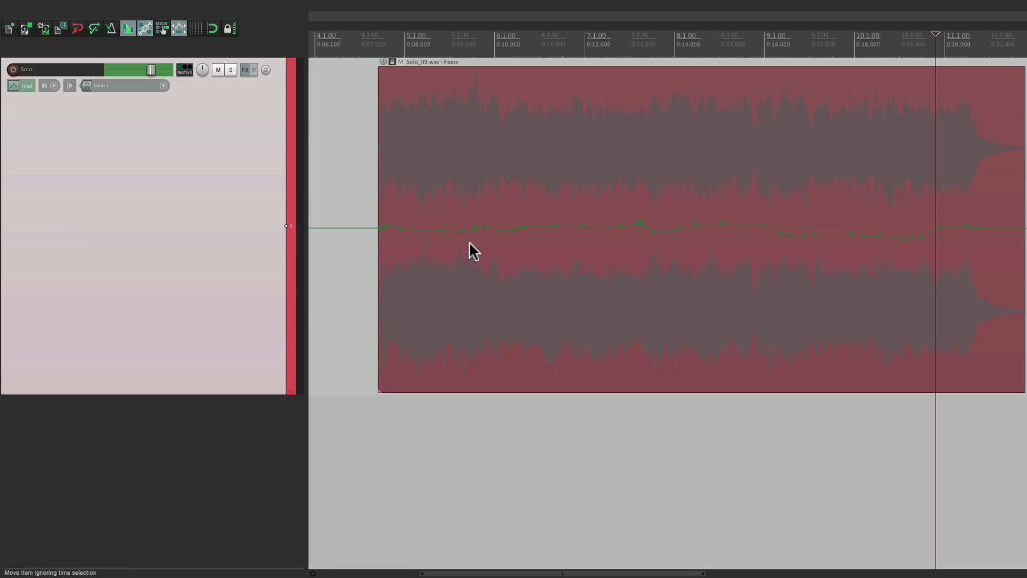
mouse_move(622, 255)
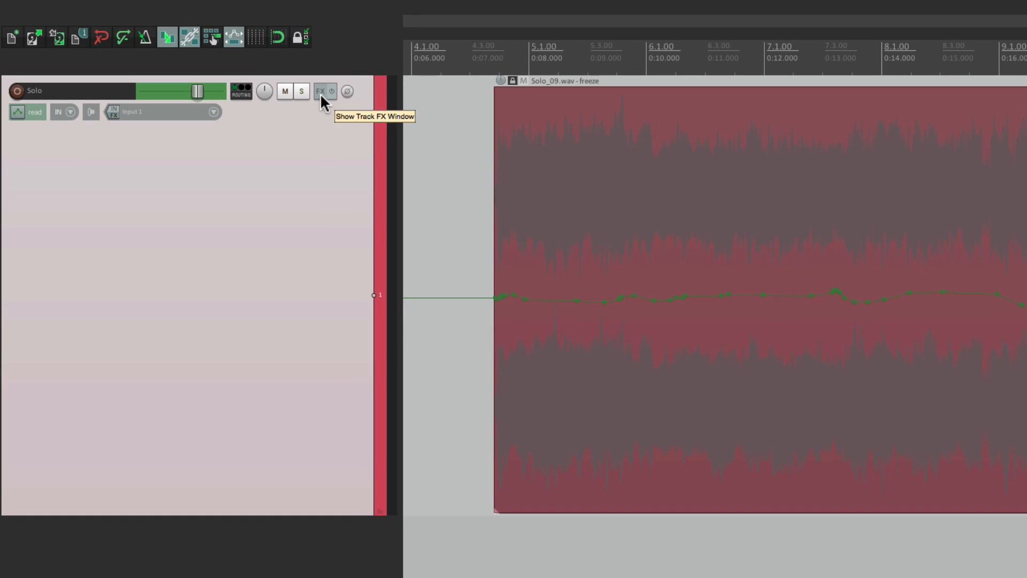
left_click(319, 91)
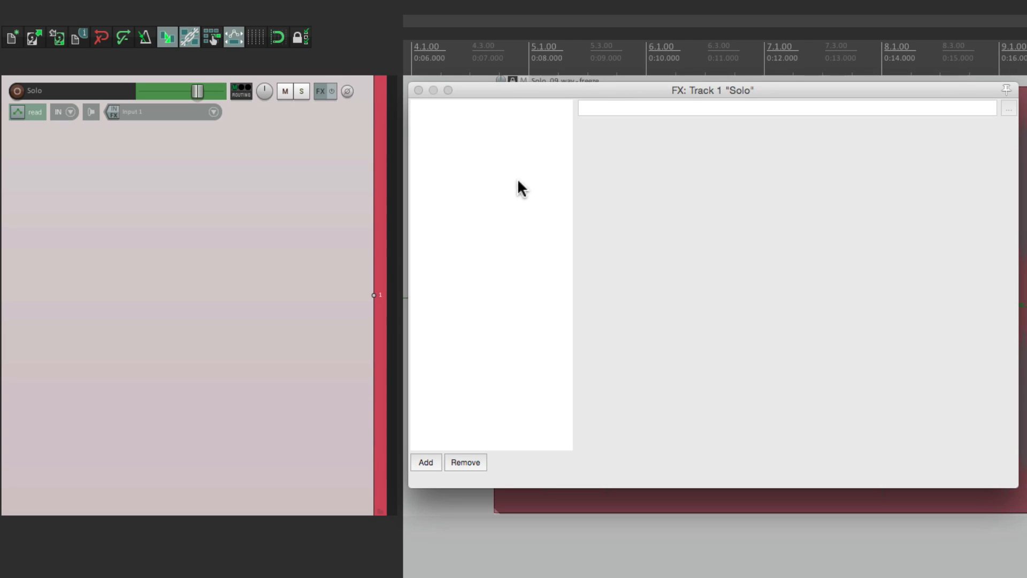
left_click(420, 90)
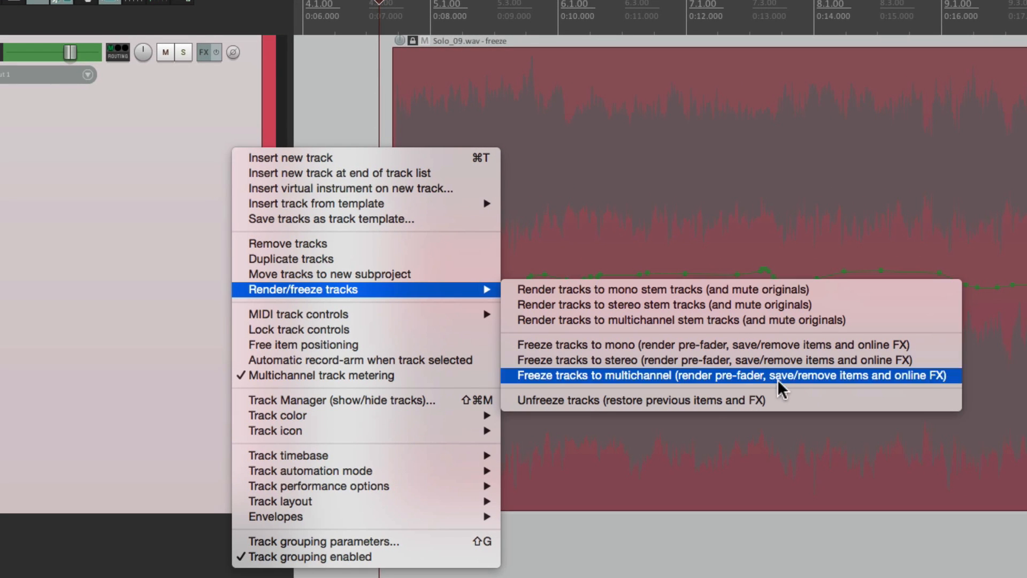
Unfreeze the Solo track, bringing back 'Solo_09.wav' with its active effect chain.
left_click(732, 376)
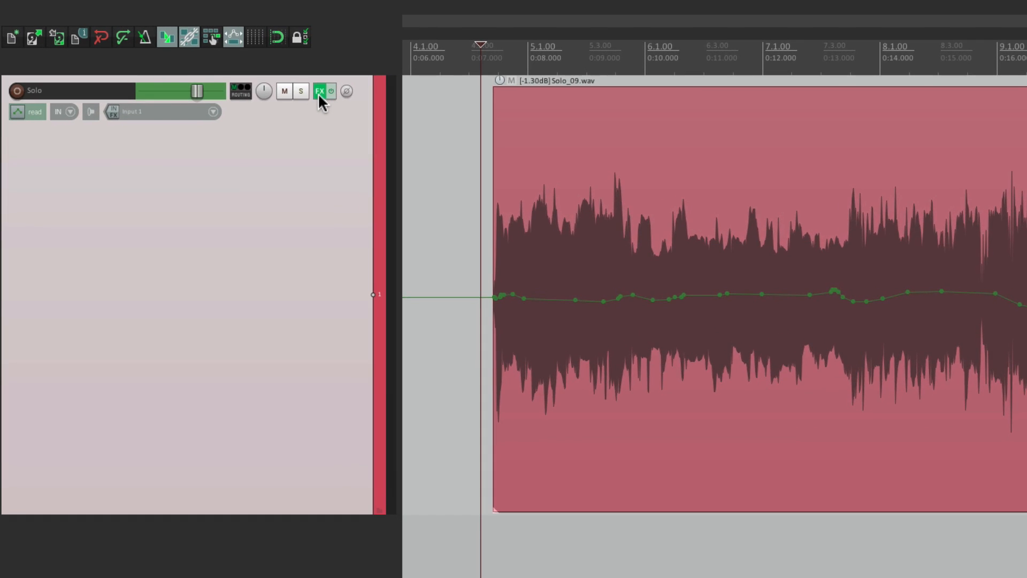
left_click(322, 90)
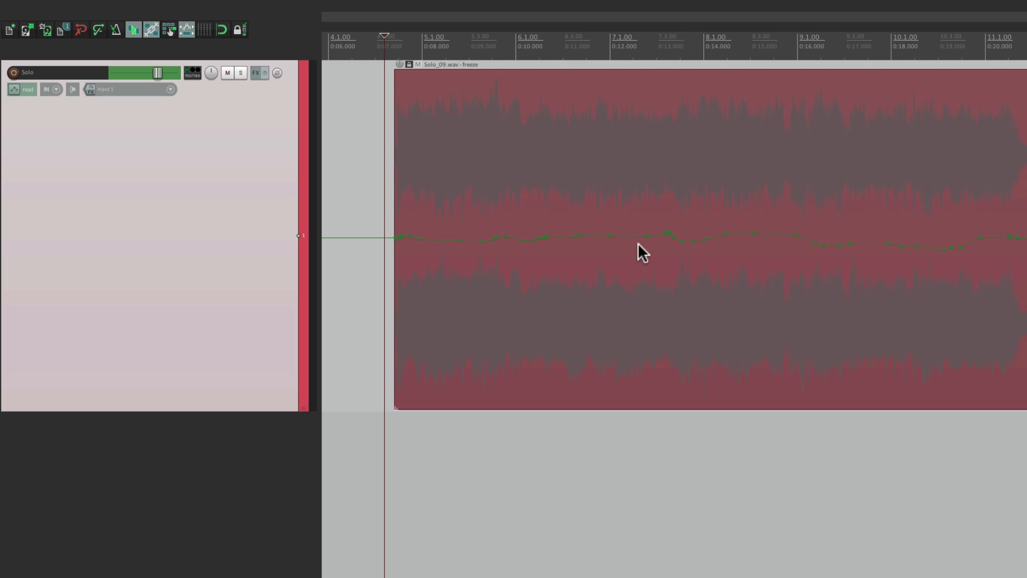
left_click(254, 73)
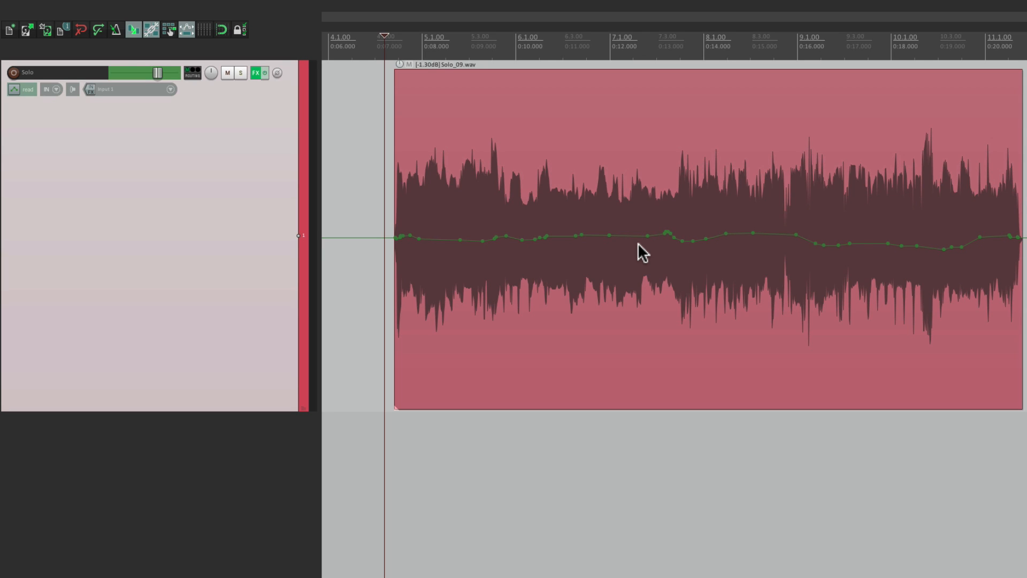
mouse_move(131, 490)
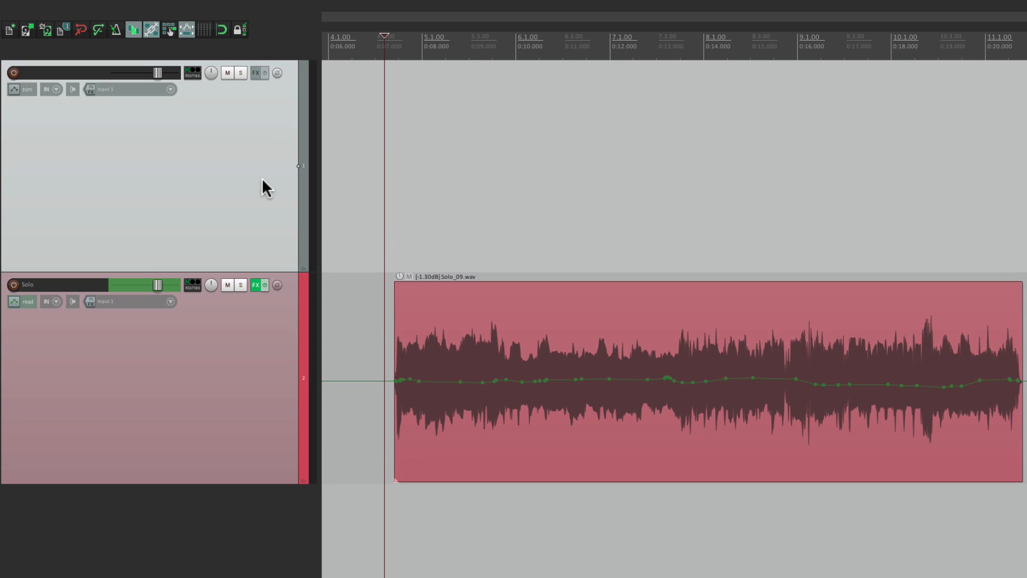
mouse_move(543, 193)
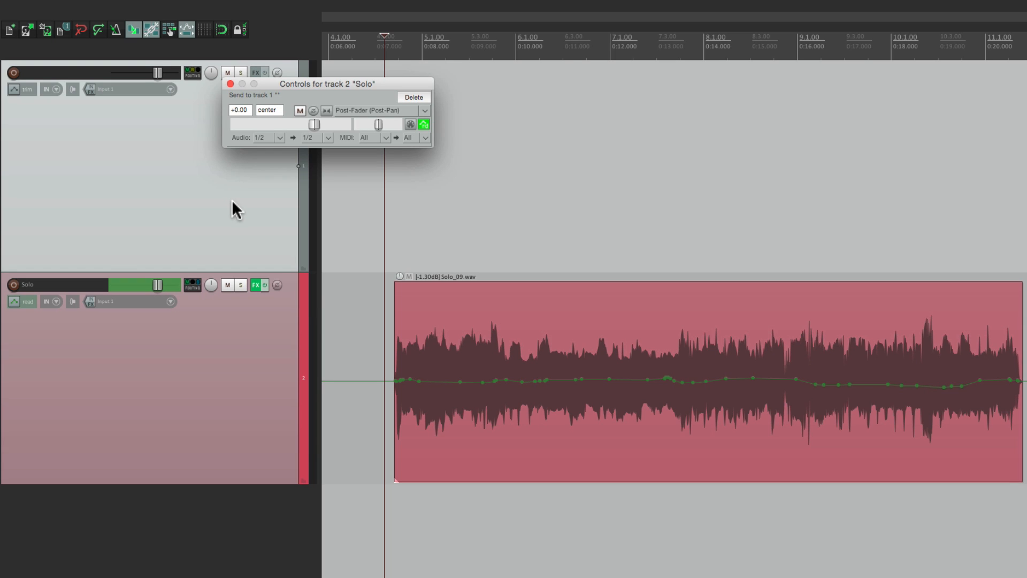
mouse_move(618, 191)
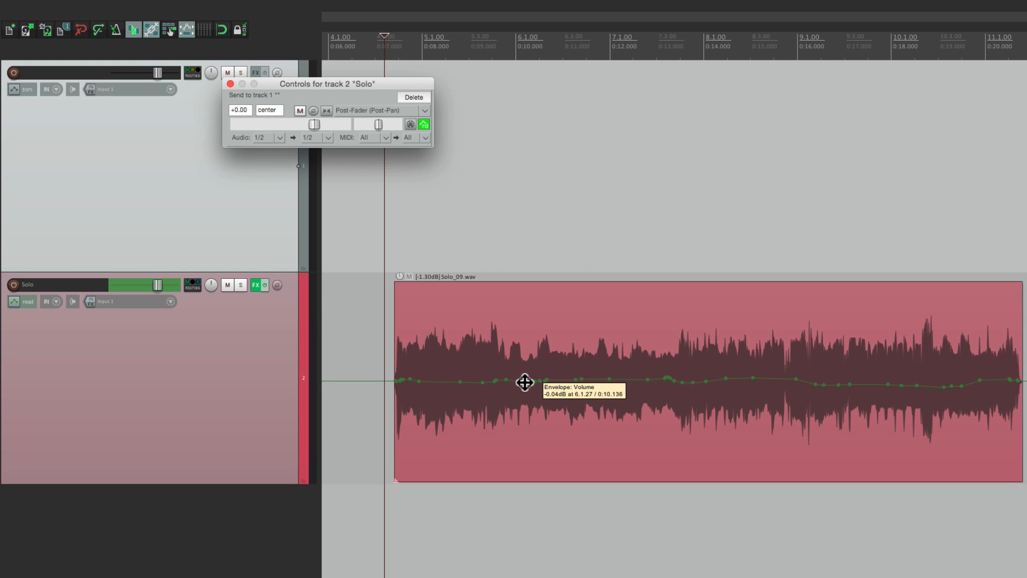
mouse_move(269, 327)
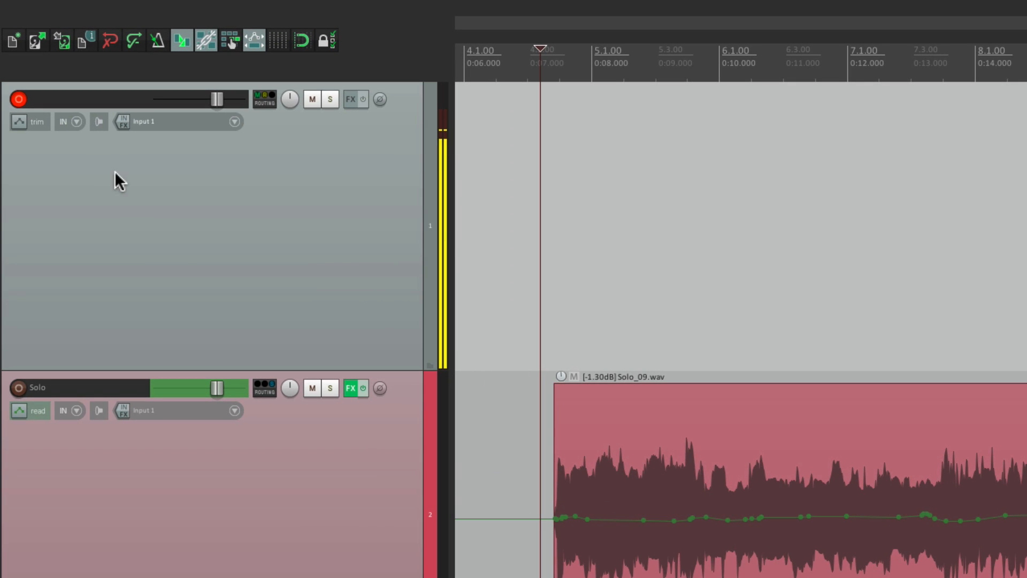
mouse_move(71, 138)
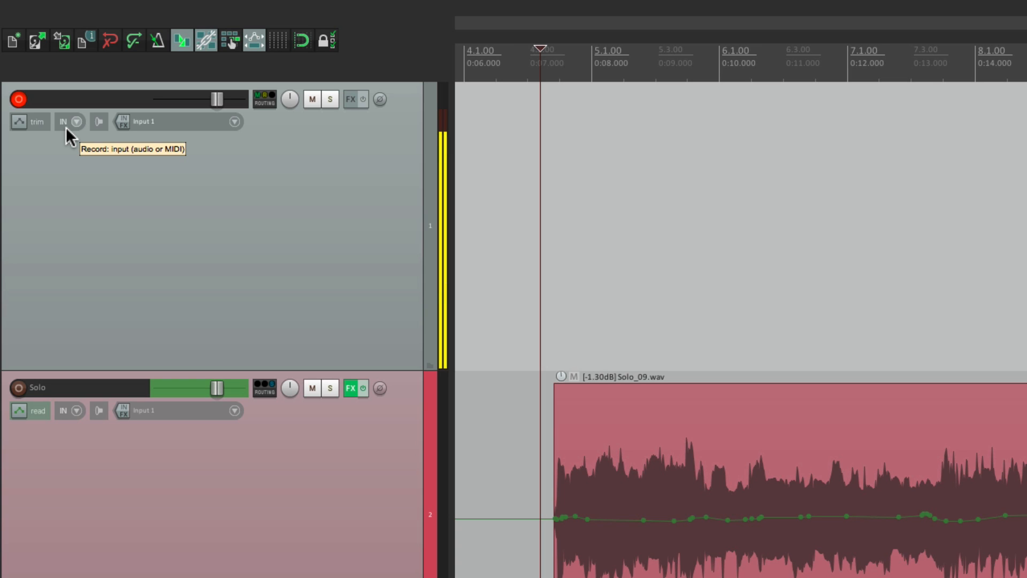
Set the armed track's record mode to Record: output (stereo).
left_click(76, 122)
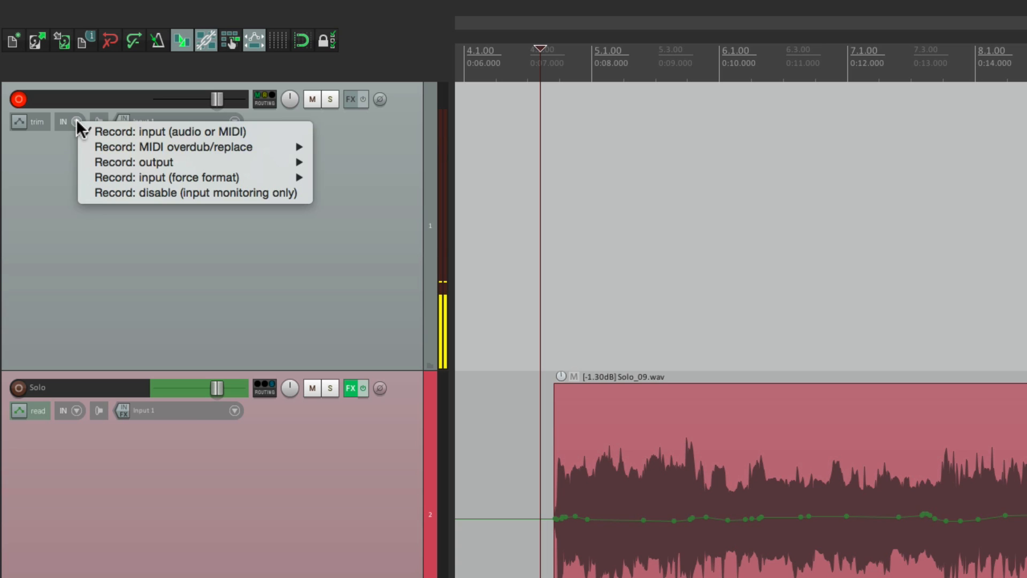
mouse_move(157, 161)
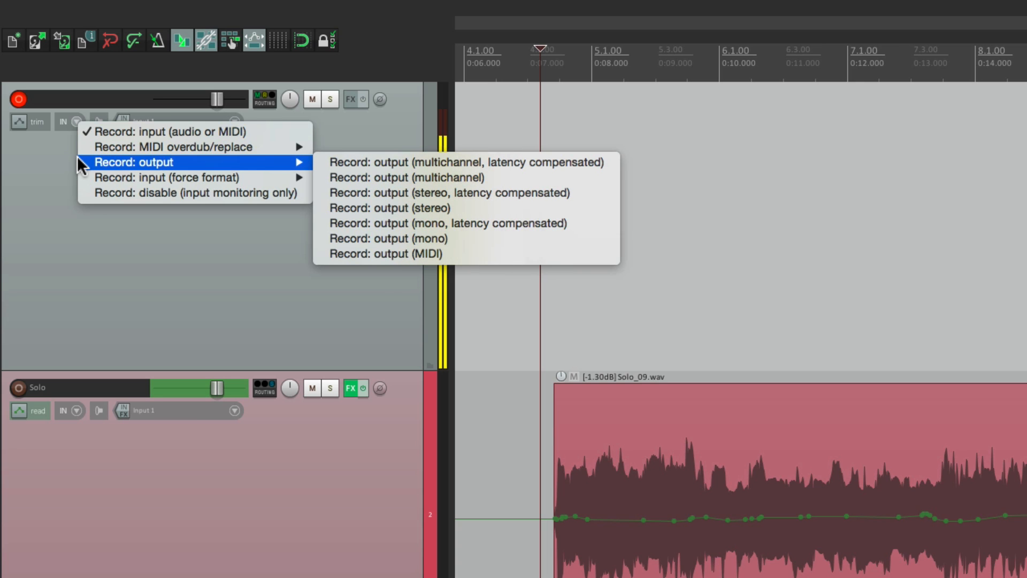
mouse_move(406, 216)
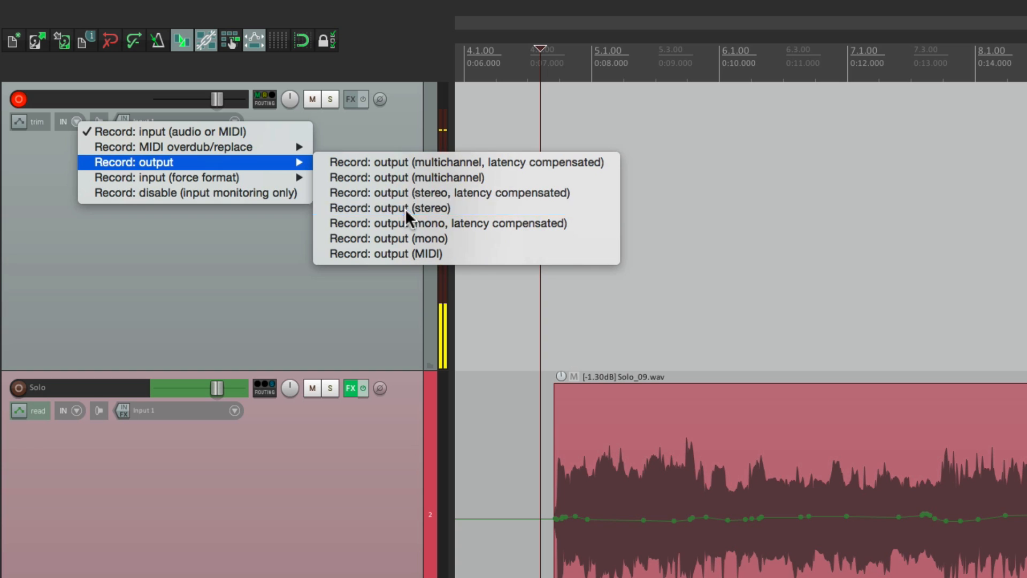
left_click(393, 208)
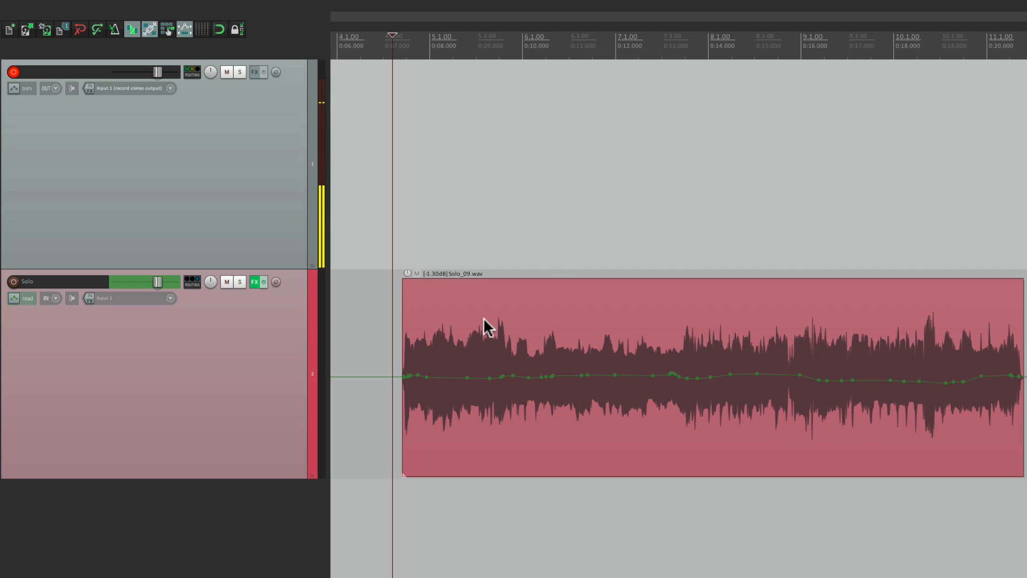
mouse_move(479, 379)
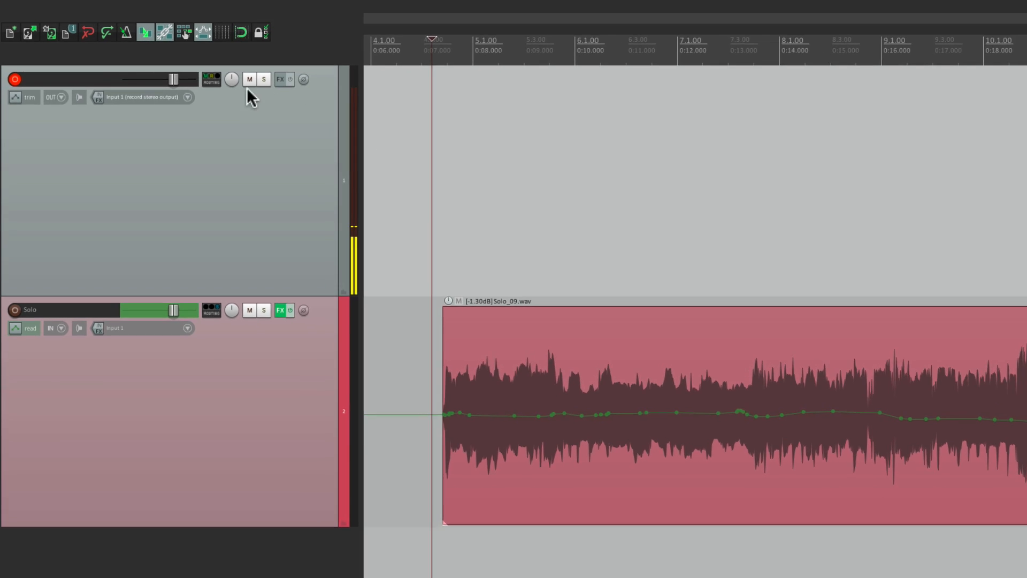
Set the armed track's input source to Input: None.
left_click(187, 97)
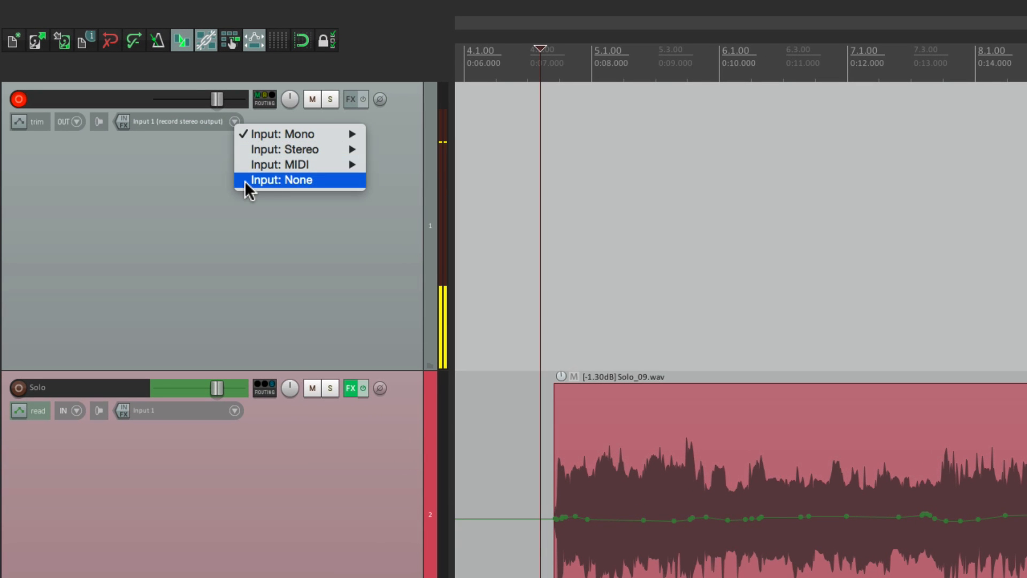
left_click(284, 180)
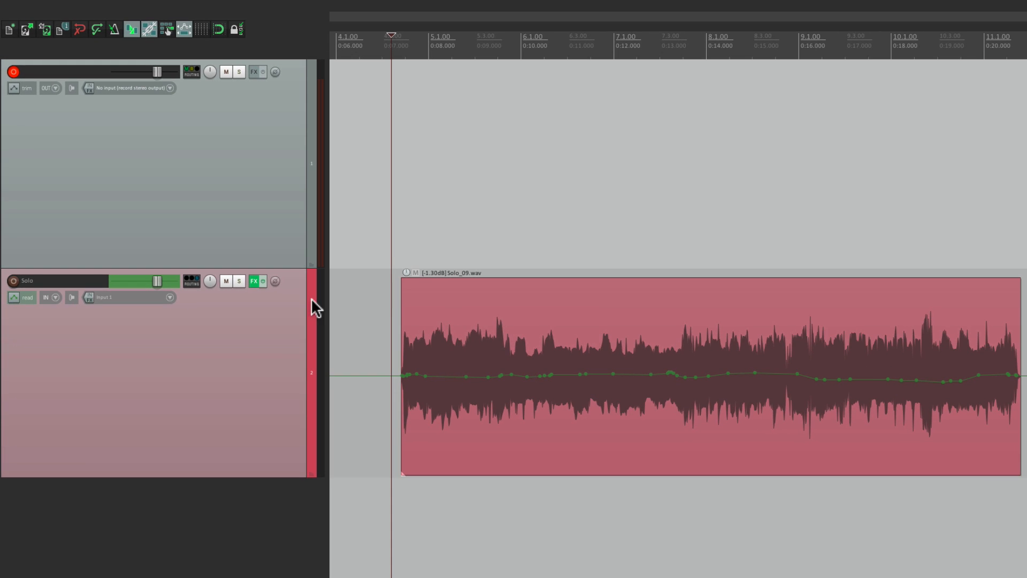
mouse_move(296, 186)
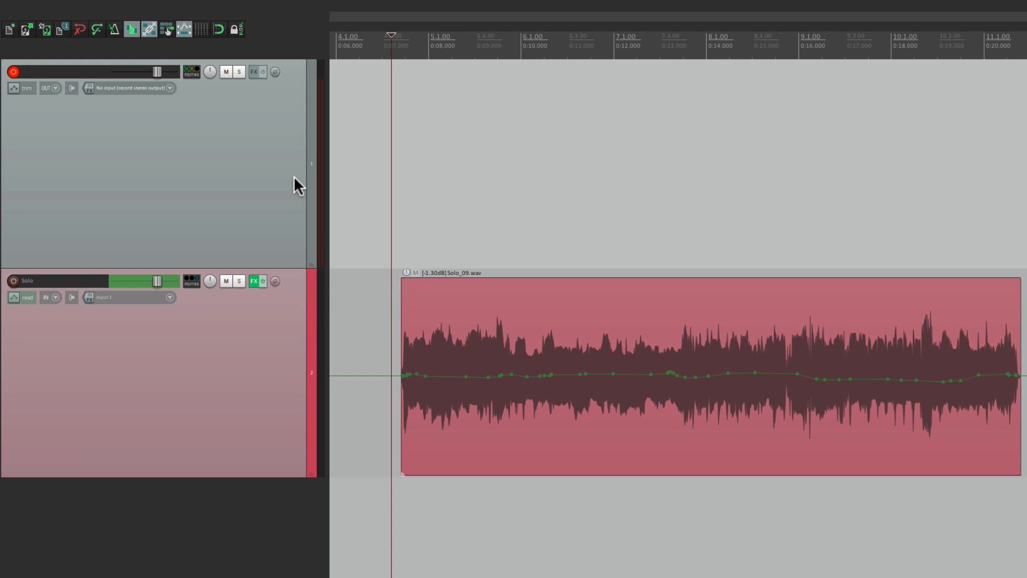
mouse_move(434, 184)
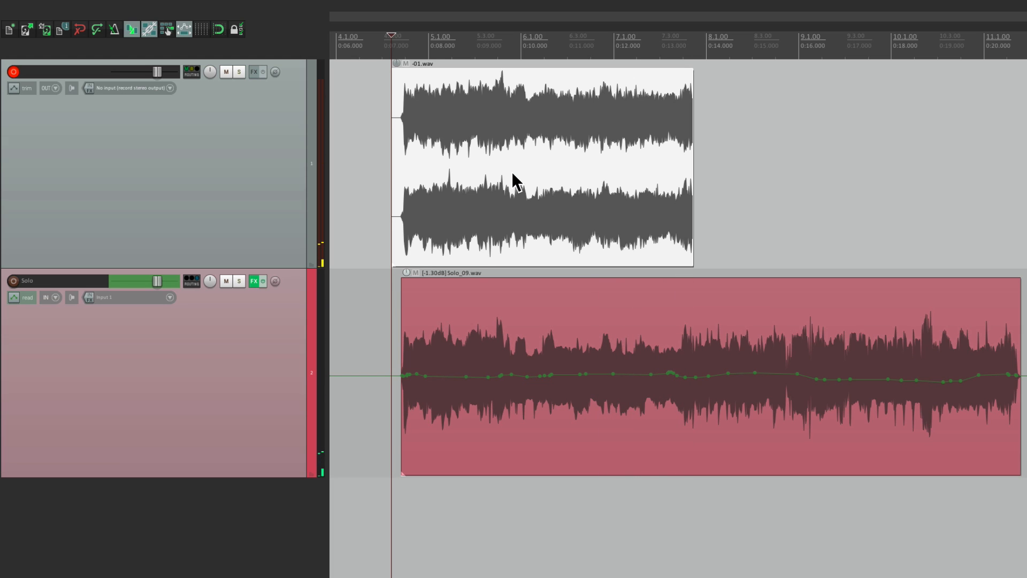
Record the processed solo as '-01.wav', then unmute Solo and check its effects chain.
left_click(226, 281)
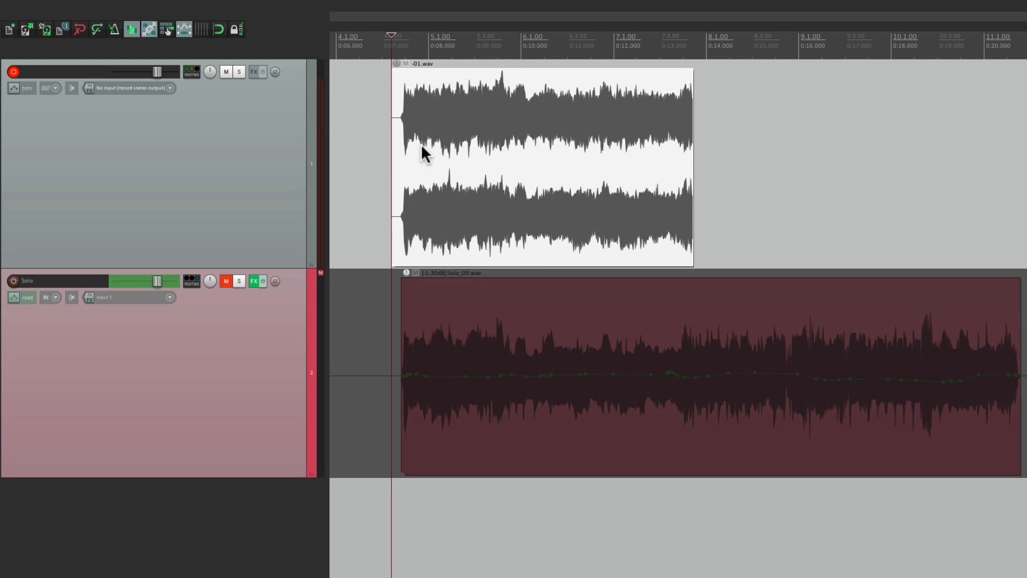
mouse_move(497, 165)
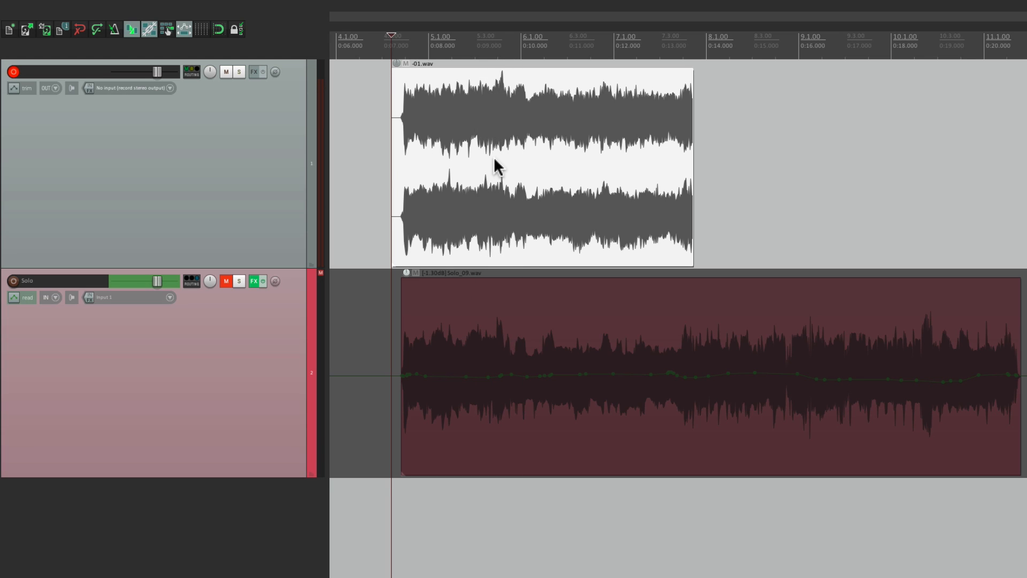
left_click(254, 281)
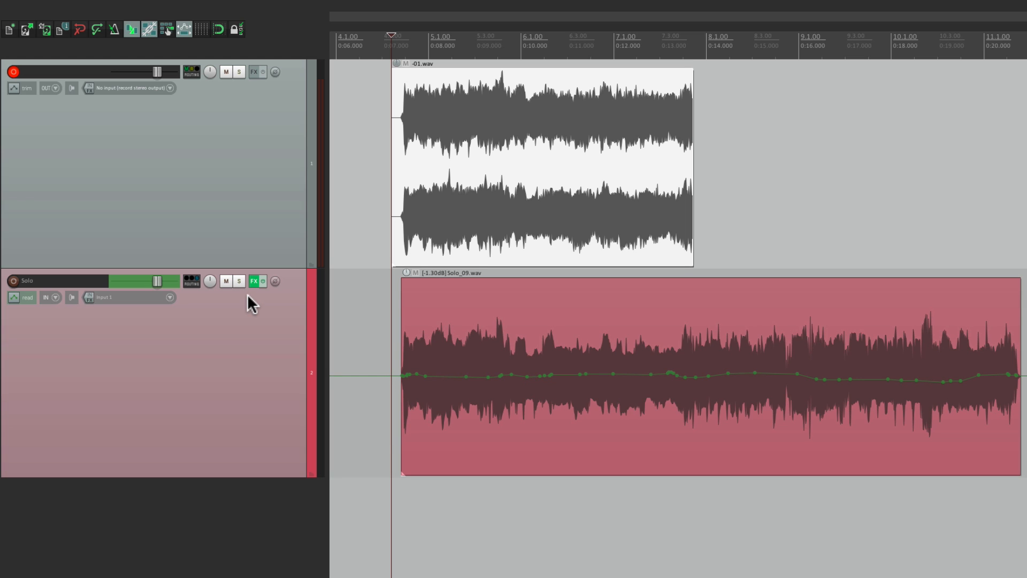
left_click(254, 281)
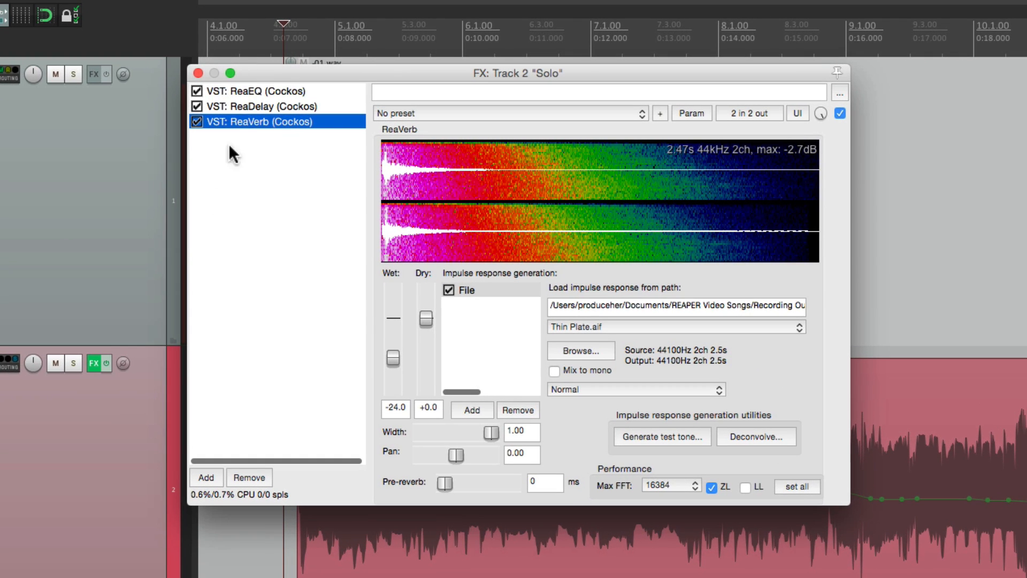
left_click(263, 106)
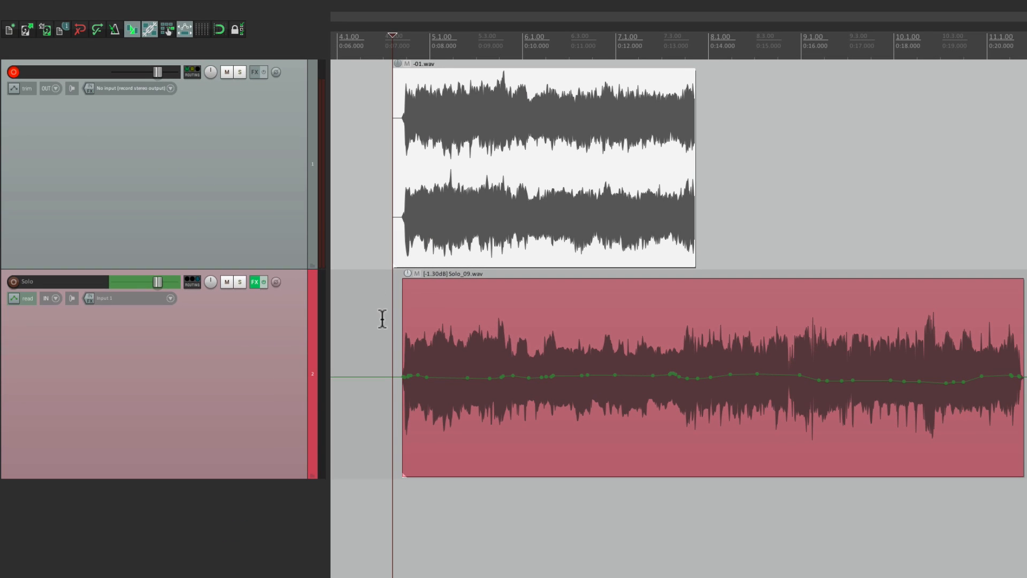
mouse_move(629, 371)
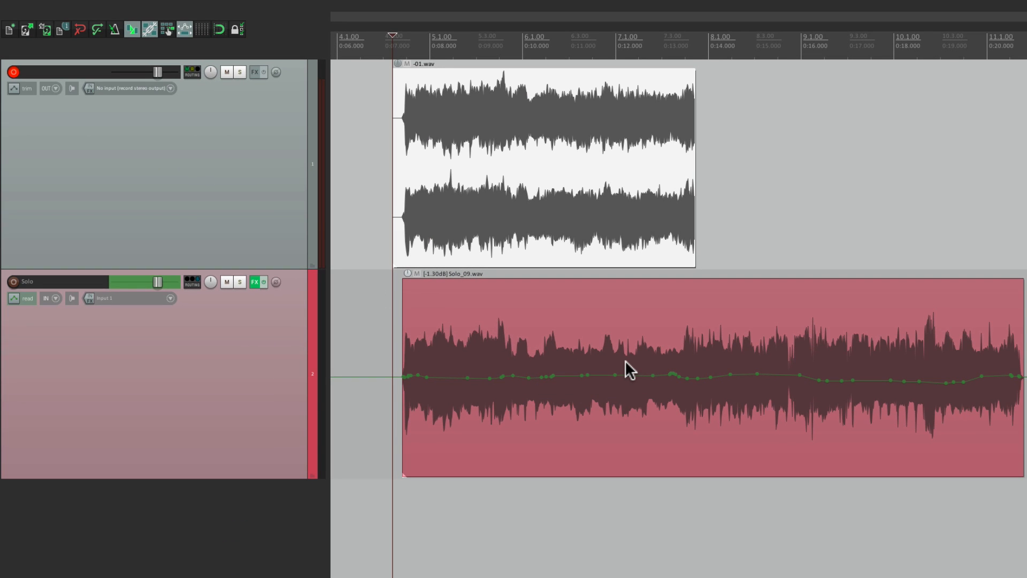
mouse_move(606, 366)
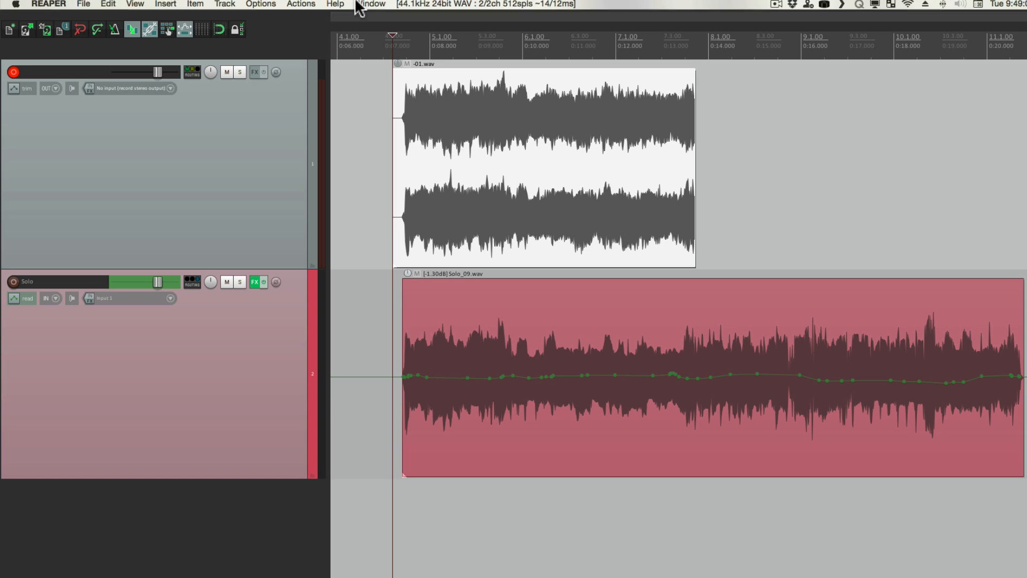
Set overlapping new recordings to trim existing items behind them (tape mode).
left_click(260, 4)
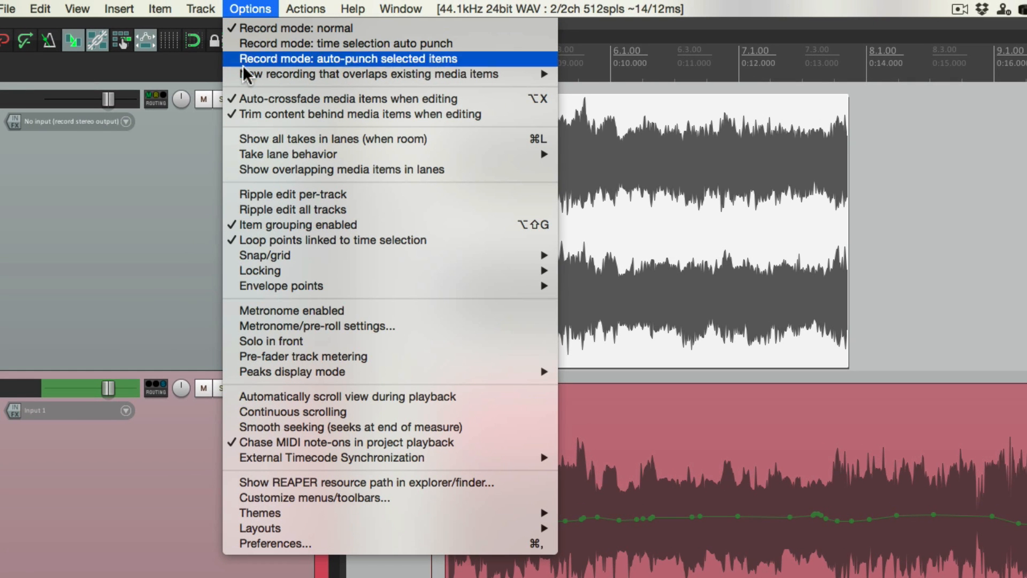
mouse_move(367, 74)
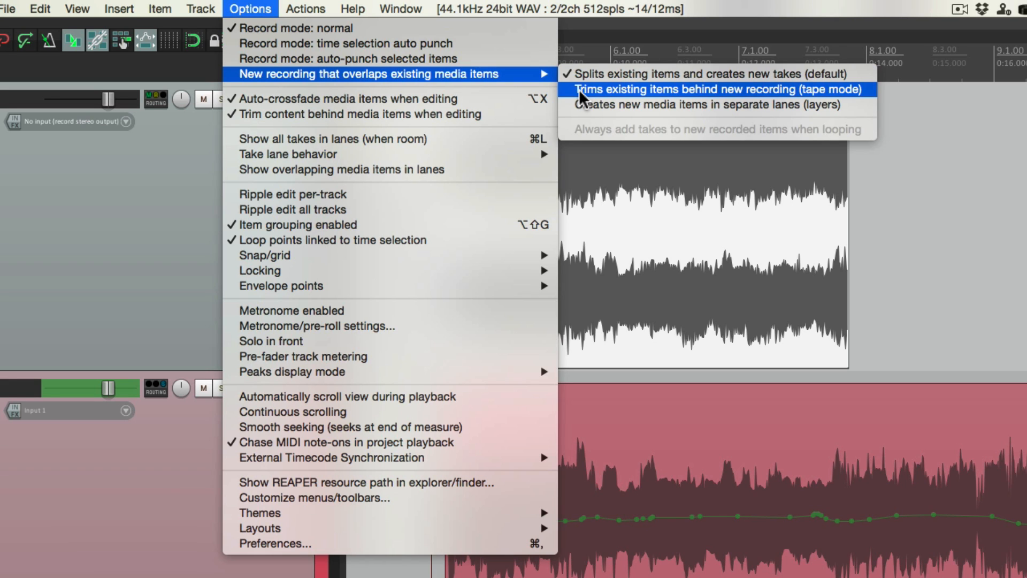
left_click(712, 89)
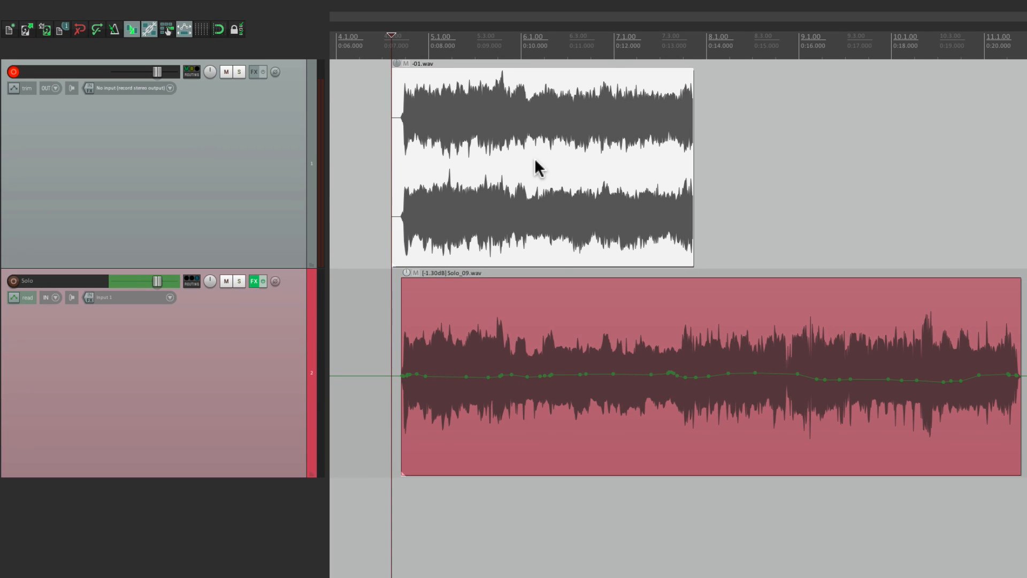
mouse_move(575, 334)
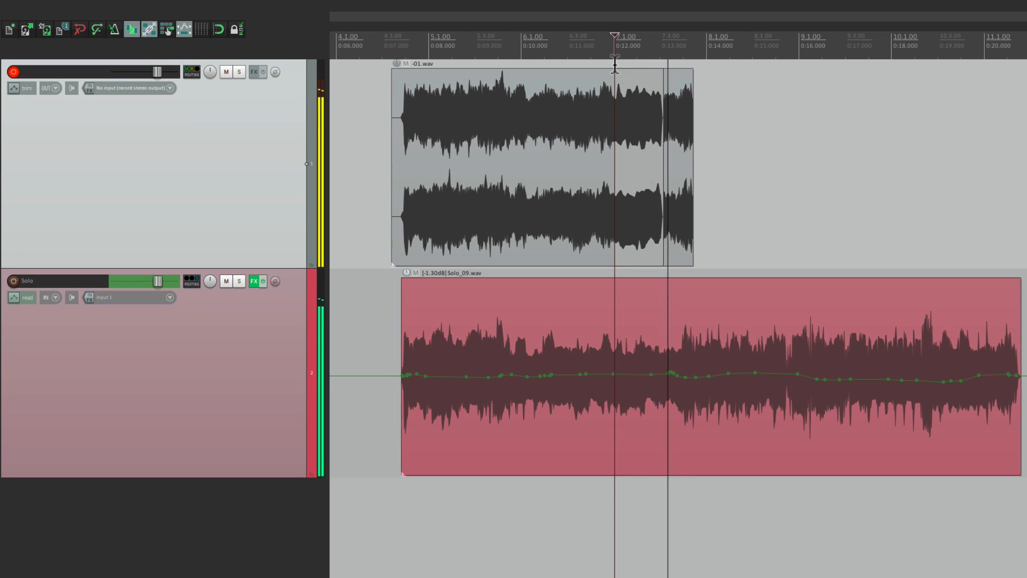
Scroll the arrange view right toward the later sections of the printed track.
scroll("right", 3)
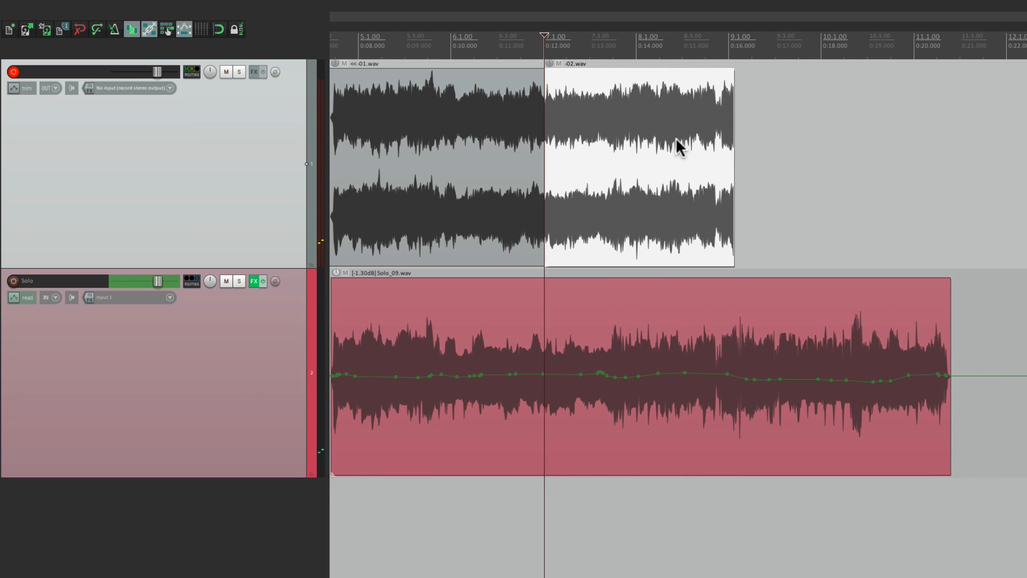
mouse_move(675, 366)
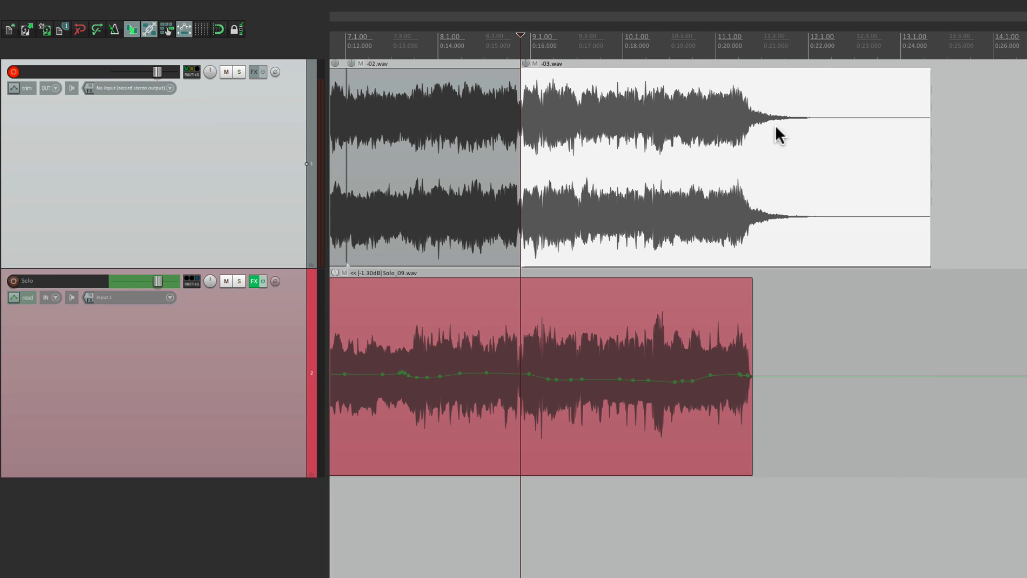
mouse_move(768, 149)
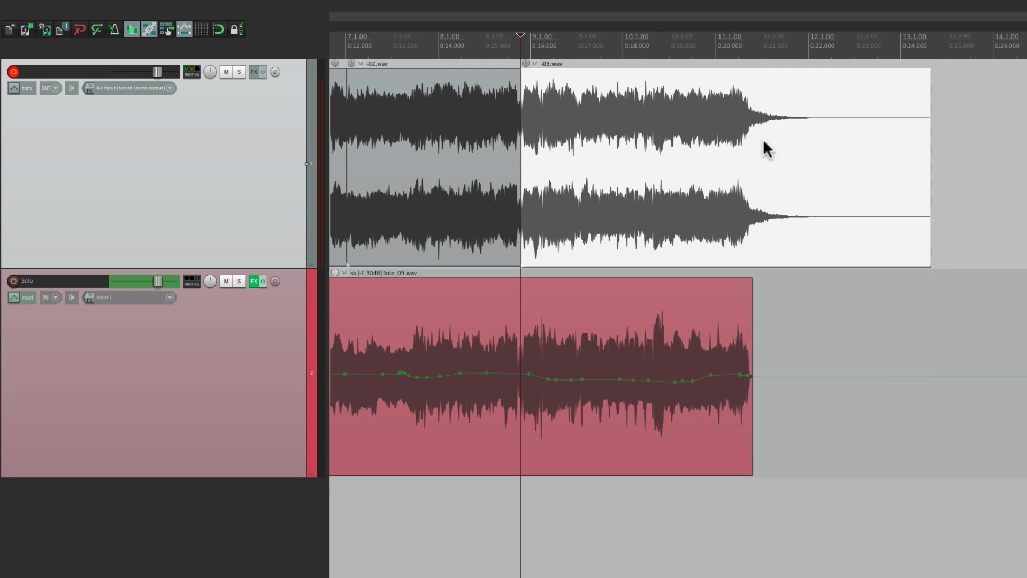
mouse_move(785, 153)
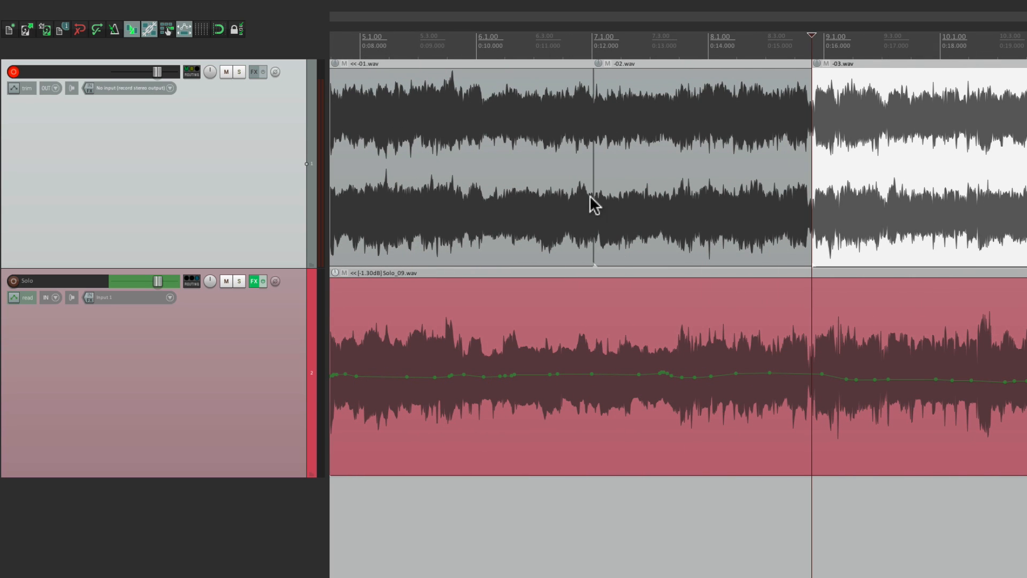
mouse_move(634, 170)
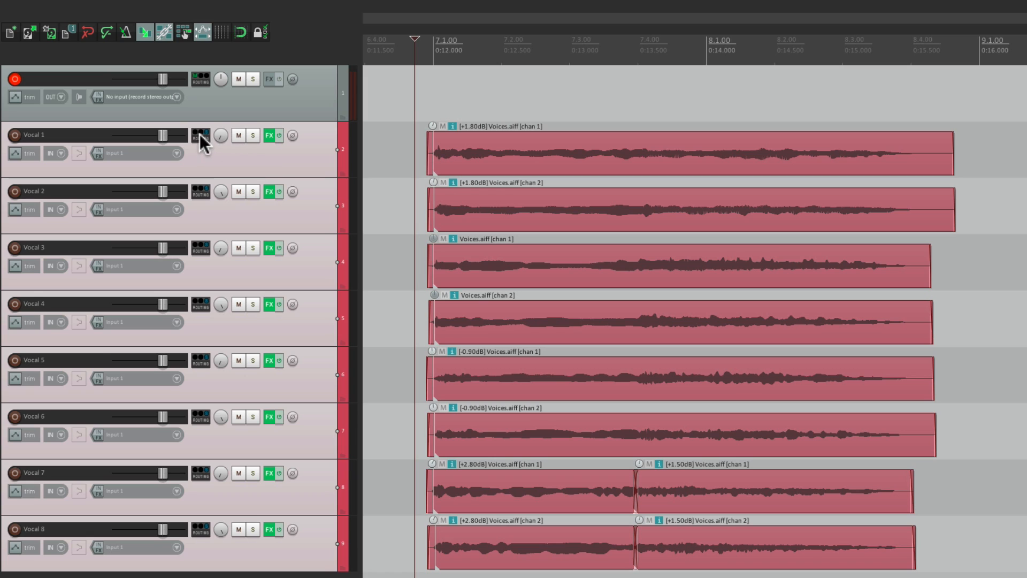
left_click(200, 135)
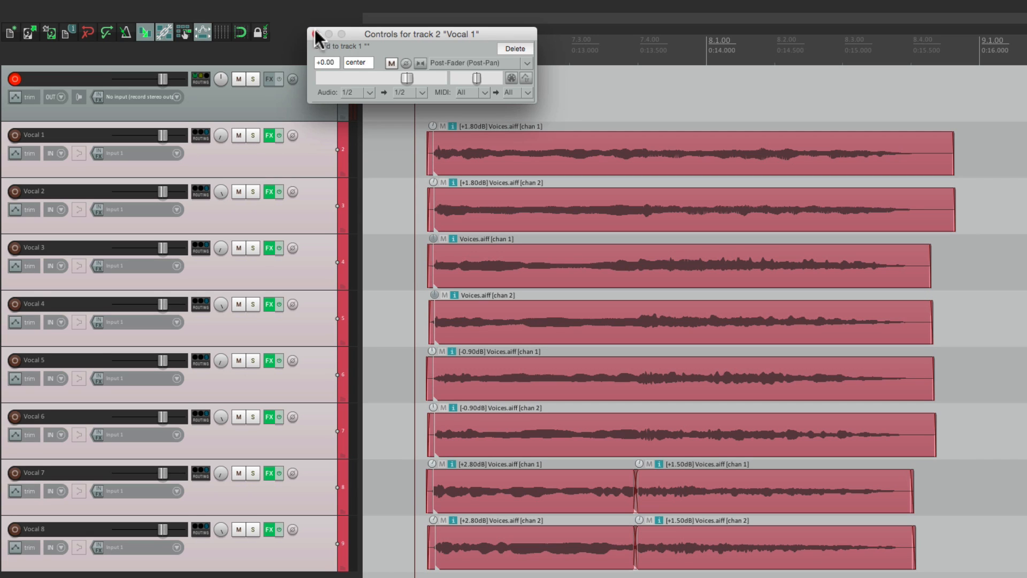
left_click(316, 34)
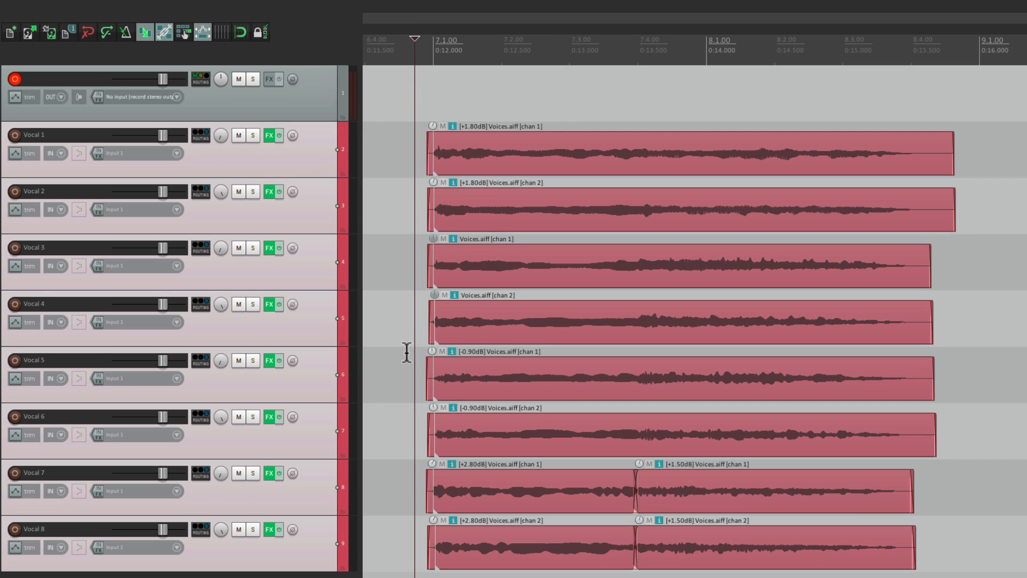